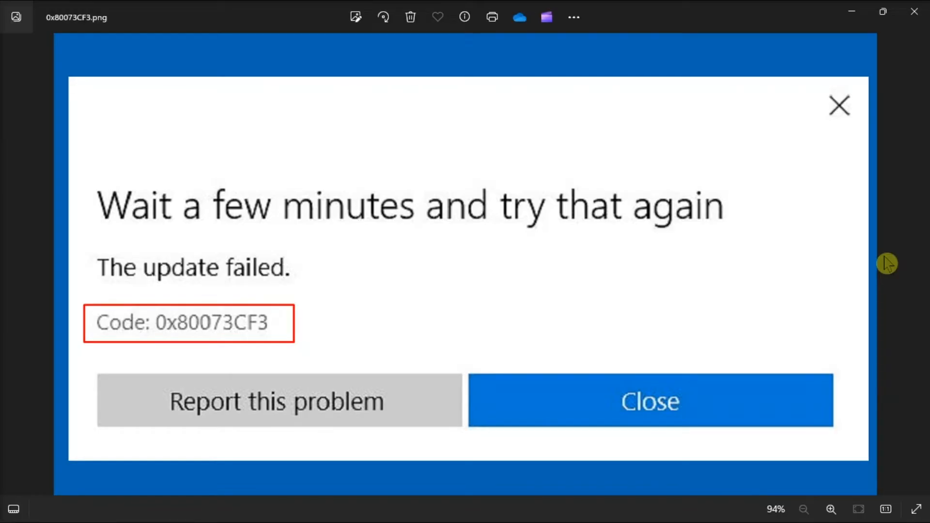
Step: Open Control Panel's All Control Panel Items from the Start menu's Recent list
{"action": "left_click", "coordinate": [360, 506]}
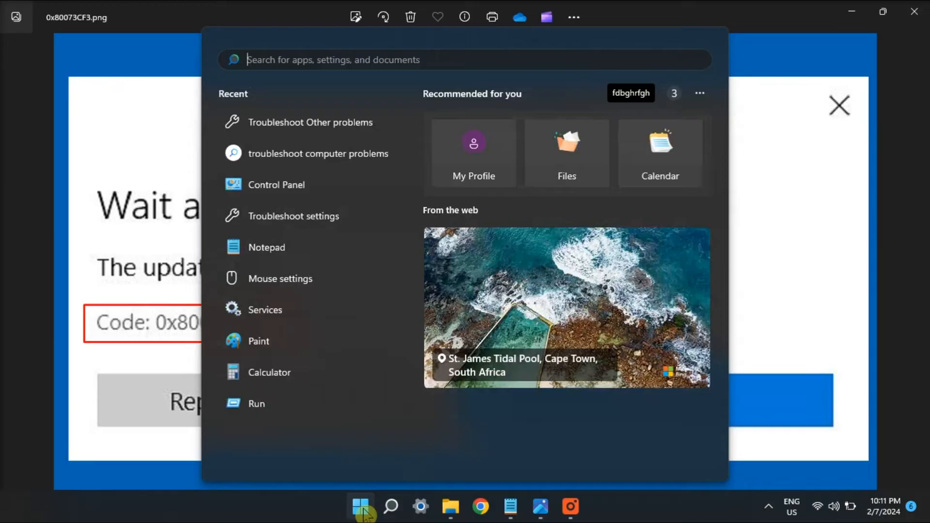
{"action": "left_click", "coordinate": [276, 184]}
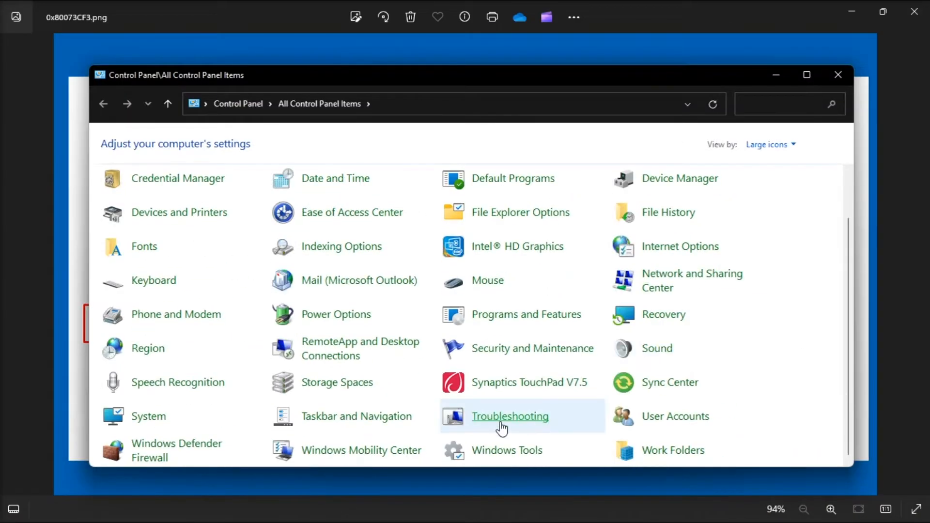
Step: Launch the Windows Store Apps troubleshooter from Troubleshooting's View all list
{"action": "left_click", "coordinate": [509, 416]}
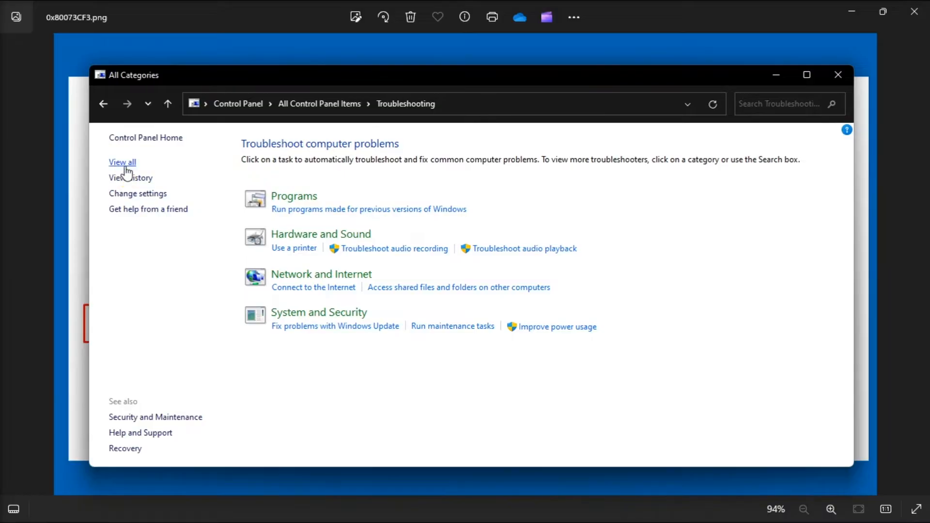
{"action": "left_click", "coordinate": [122, 162]}
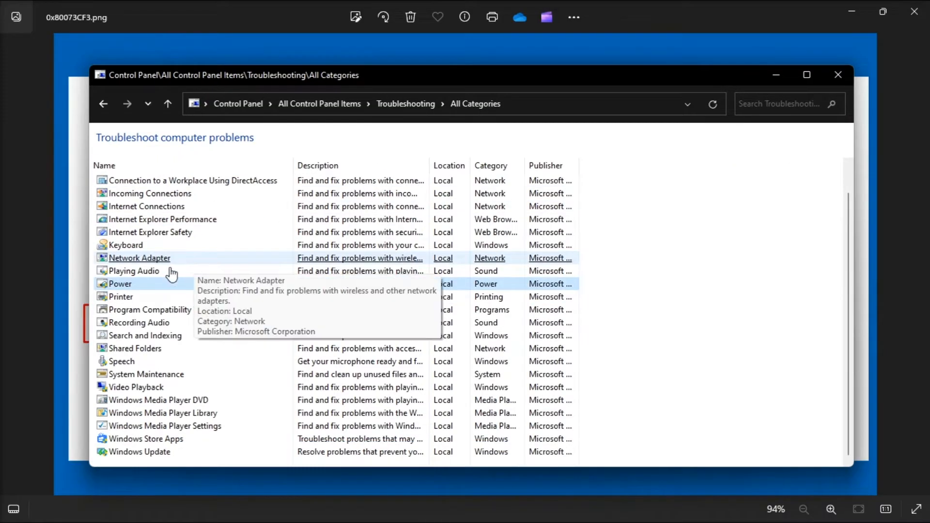
{"action": "double_click", "coordinate": [145, 438]}
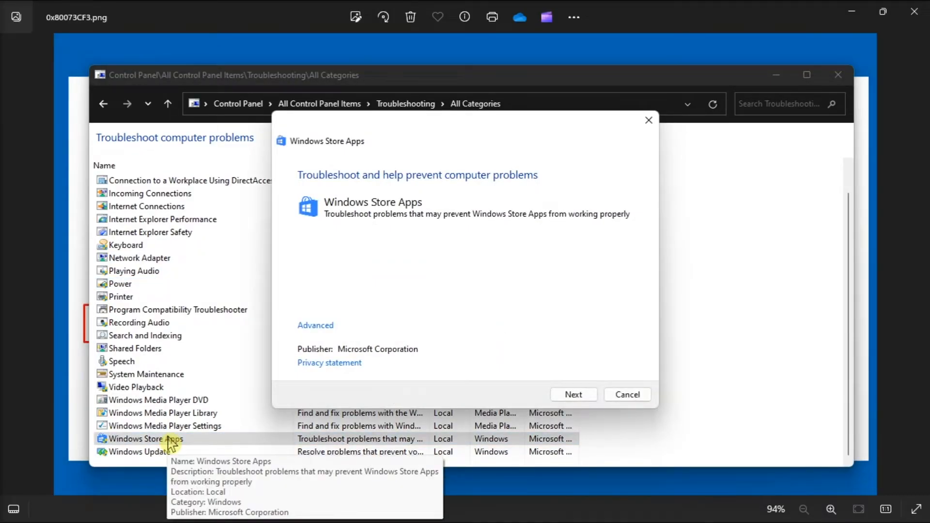
Step: Run the Store Apps troubleshooter's problem detection, then bring up Settings' Apps & features
{"action": "left_click", "coordinate": [571, 394]}
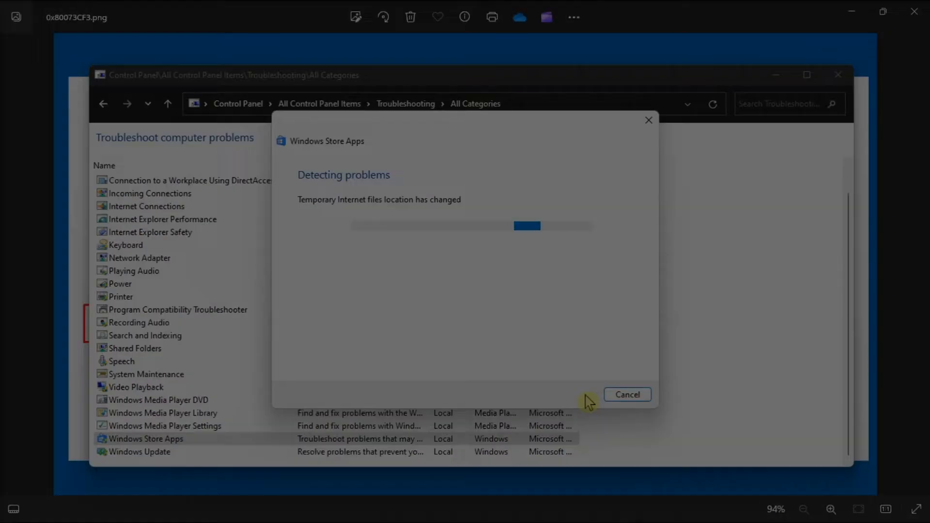
{"action": "left_click", "coordinate": [359, 507]}
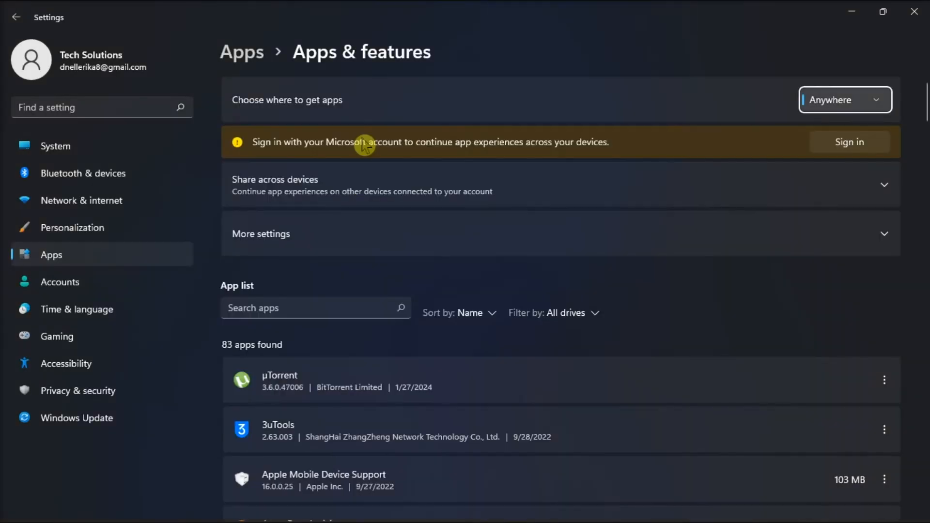
Step: Open Microsoft Store's Advanced options page from the Apps & features list
{"action": "scroll", "scroll_direction": "down", "scroll_amount": 3}
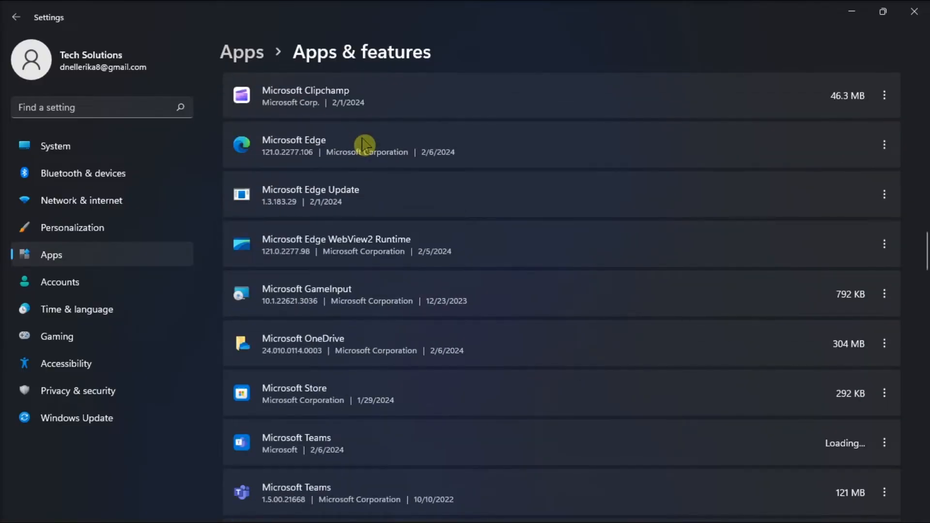
{"action": "scroll", "scroll_direction": "down", "scroll_amount": 3}
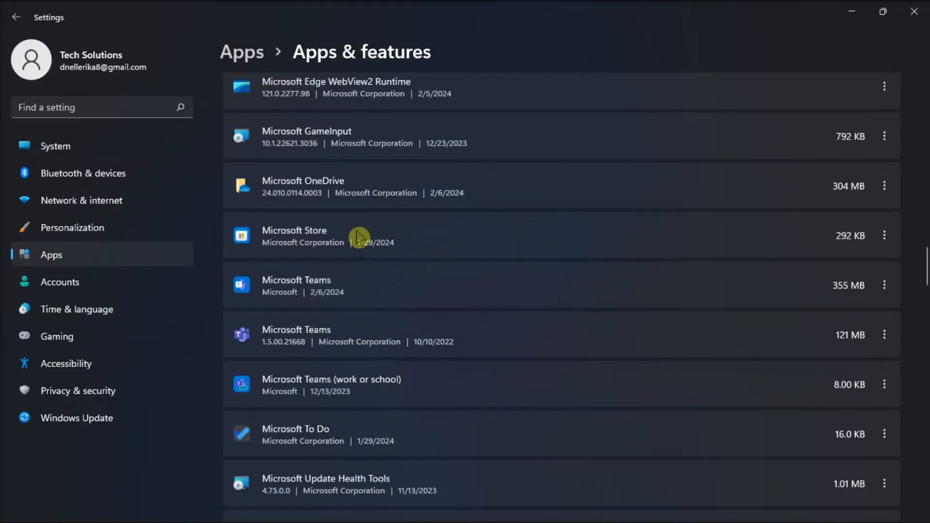
{"action": "left_click", "coordinate": [884, 235]}
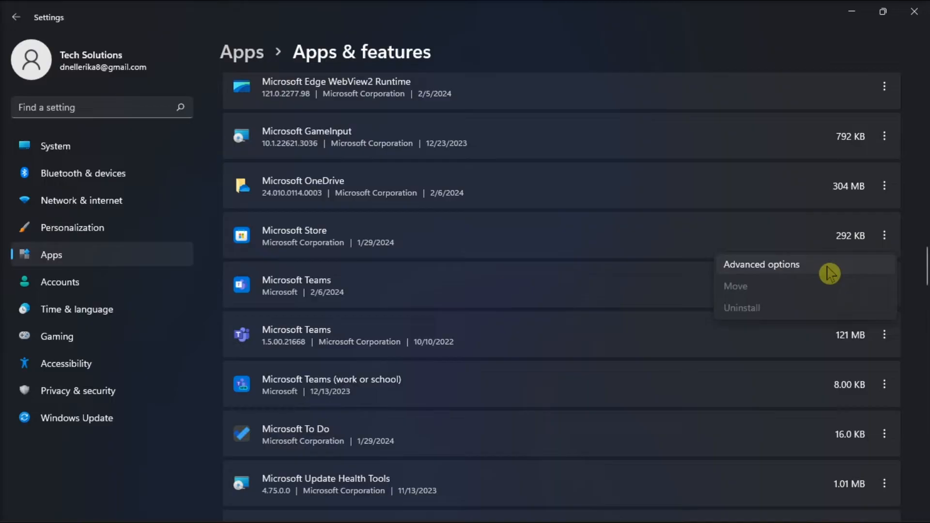
{"action": "left_click", "coordinate": [761, 264]}
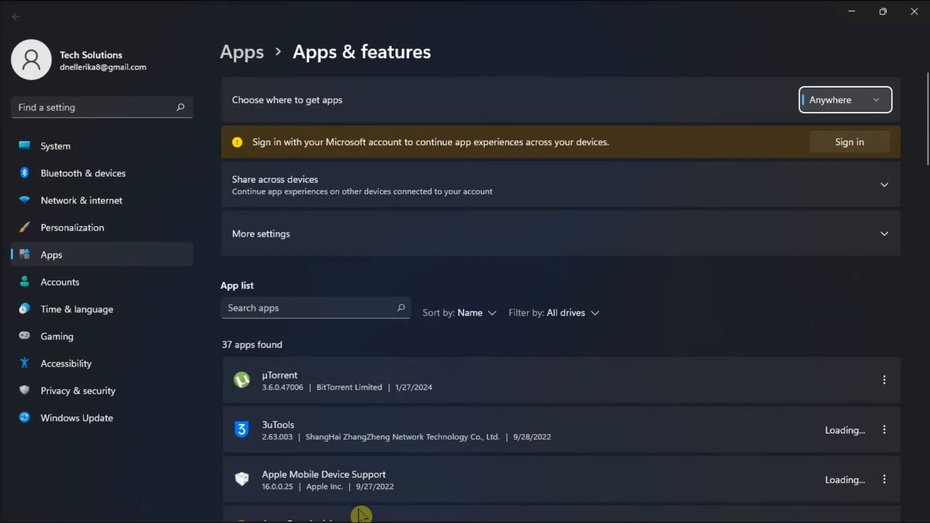
Step: Open Gaming Services' Advanced options page with its Repair and Reset controls
{"action": "scroll", "scroll_direction": "down", "scroll_amount": 3}
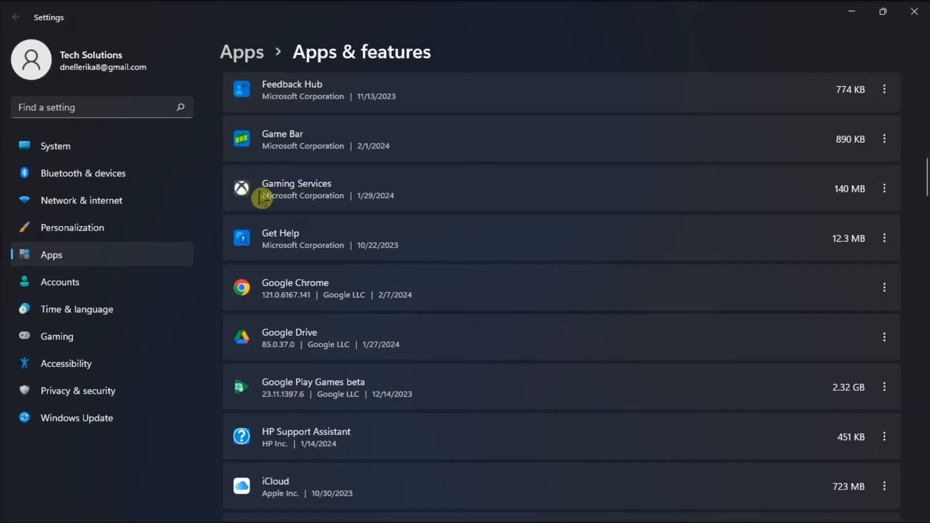
{"action": "left_click", "coordinate": [884, 188]}
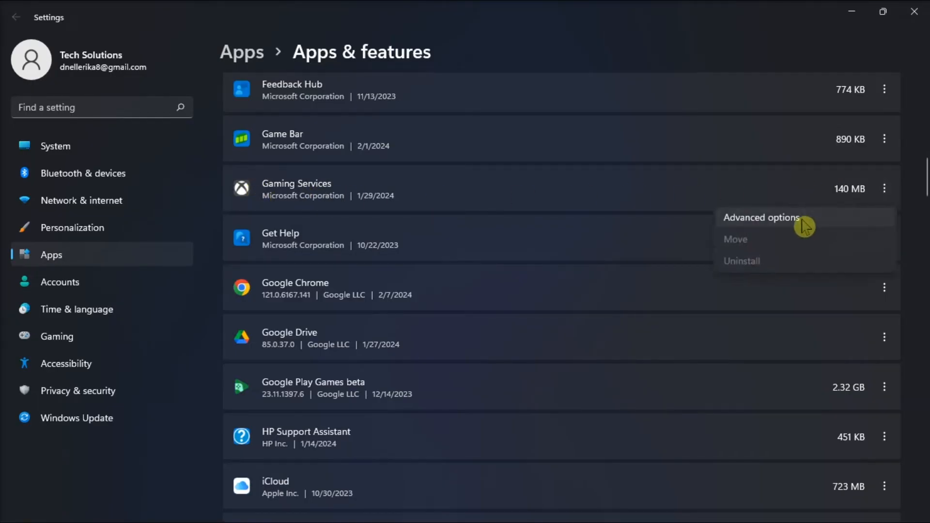
{"action": "left_click", "coordinate": [761, 217]}
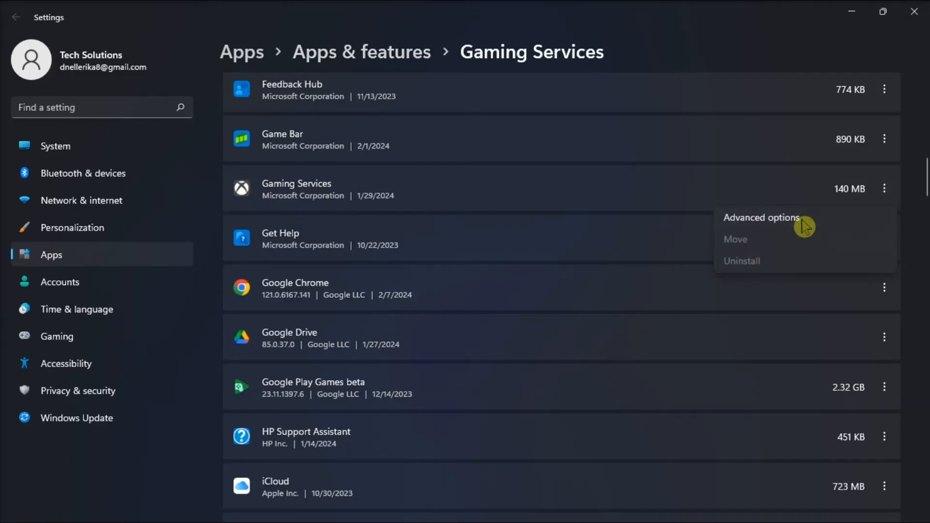
{"action": "left_click", "coordinate": [761, 217]}
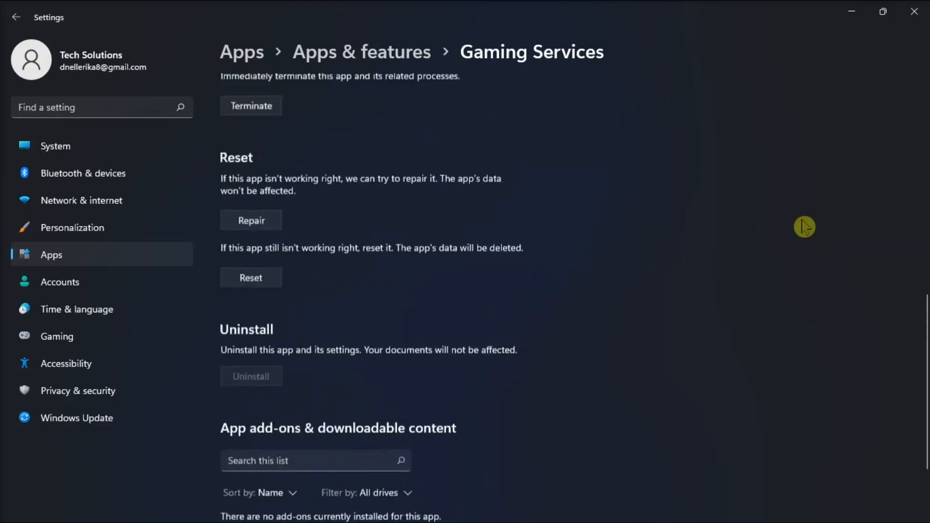
{"action": "scroll", "scroll_direction": "up", "scroll_amount": 3}
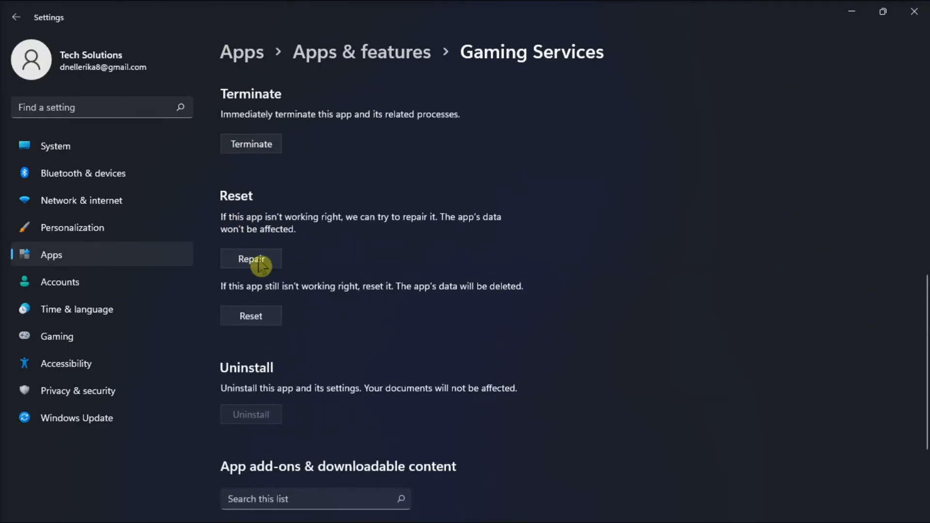